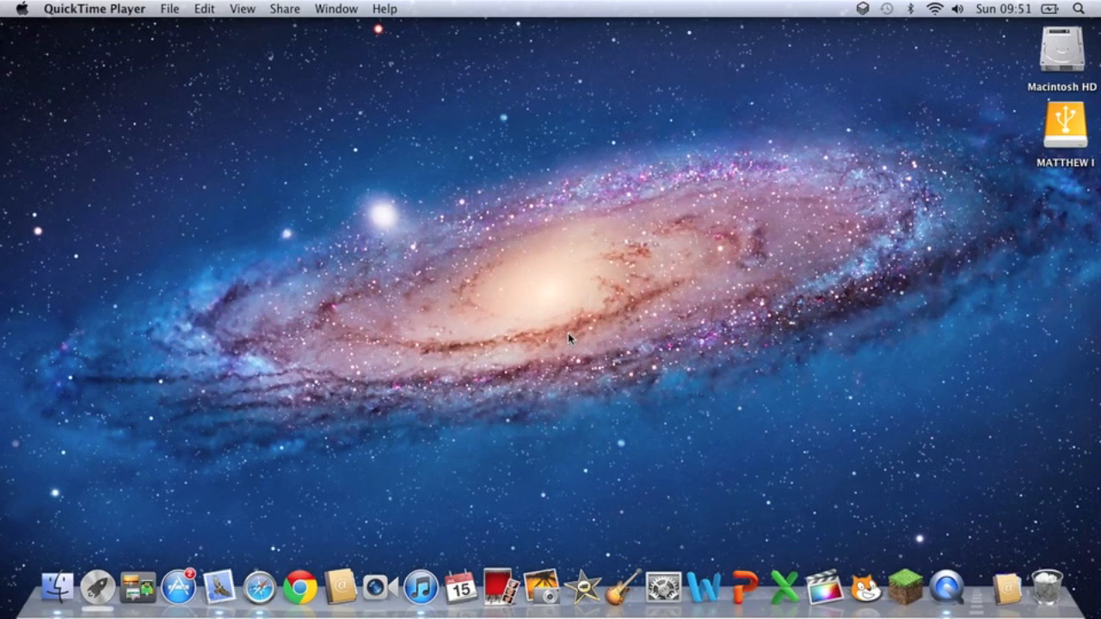
{"action": "mouse_move", "coordinate": [257, 588]}
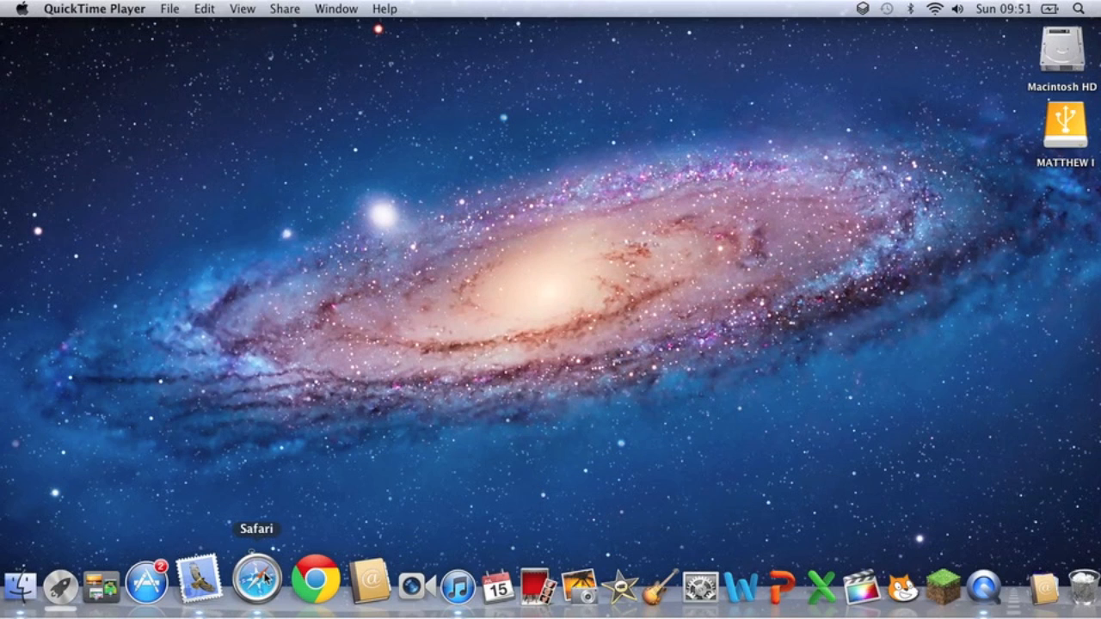
Launch Safari to reach the CNET Download.com Paintbrush for Mac page
{"action": "left_click", "coordinate": [256, 589]}
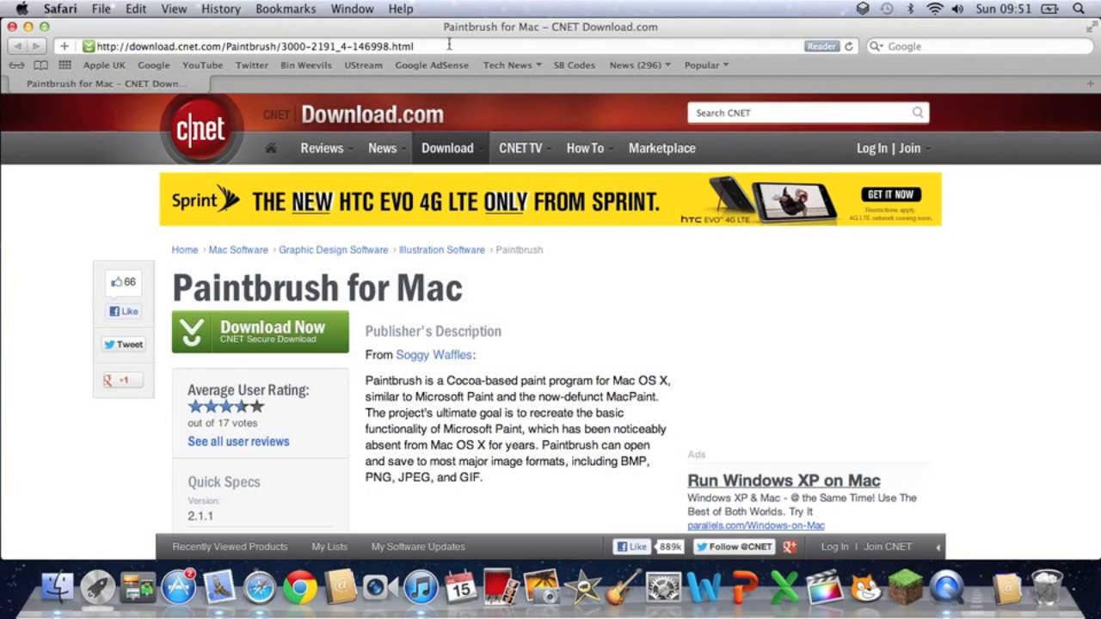
{"action": "mouse_move", "coordinate": [317, 325]}
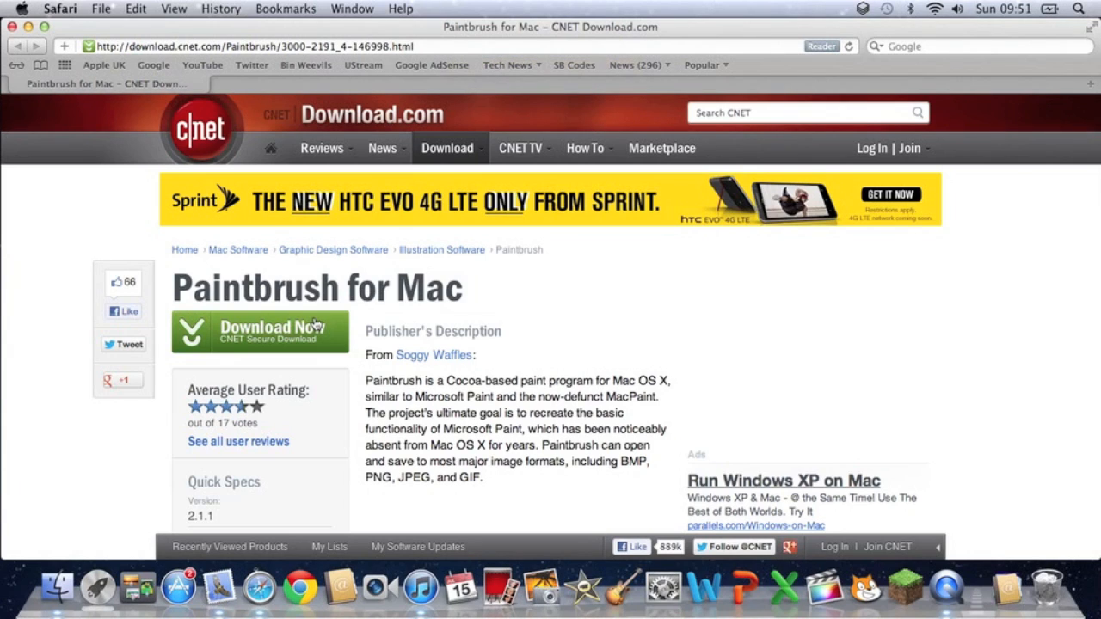
{"action": "mouse_move", "coordinate": [262, 344]}
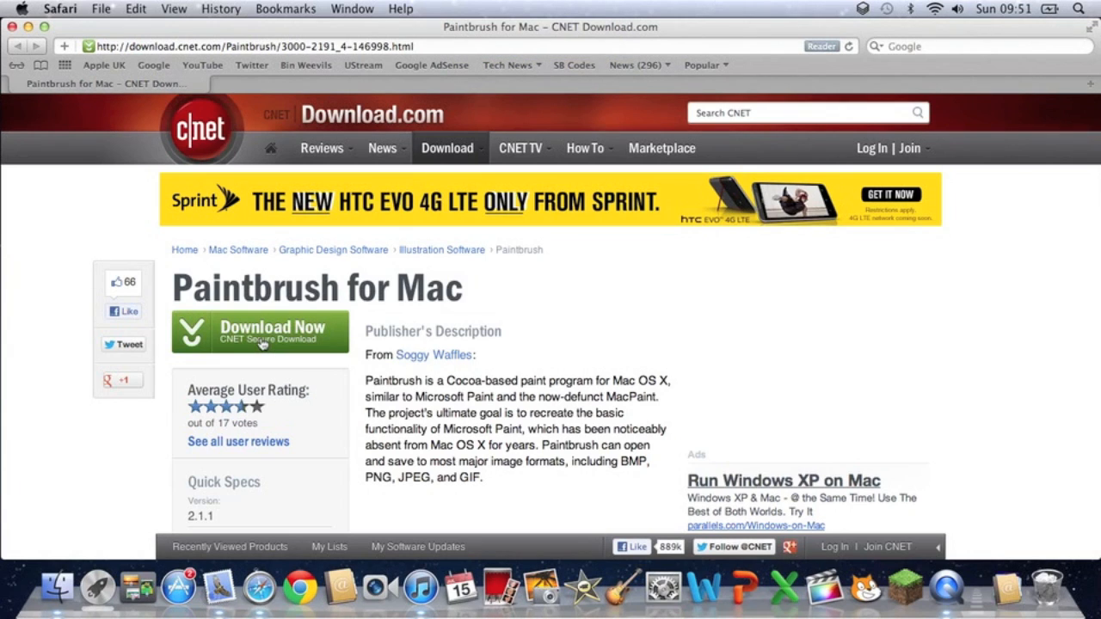
{"action": "mouse_move", "coordinate": [1092, 35]}
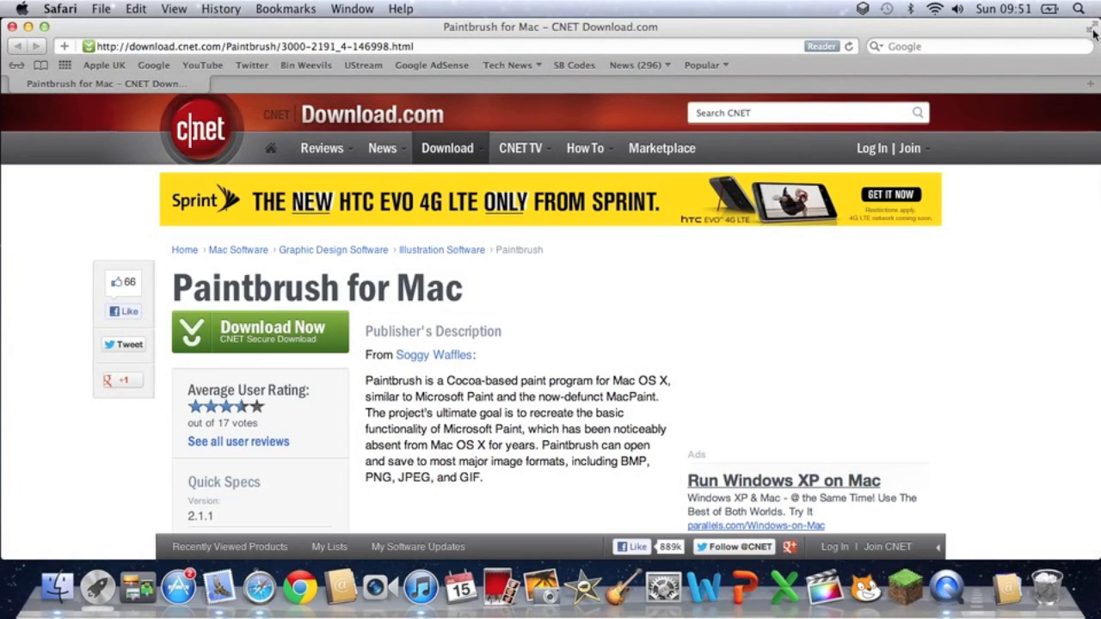
{"action": "mouse_move", "coordinate": [237, 38]}
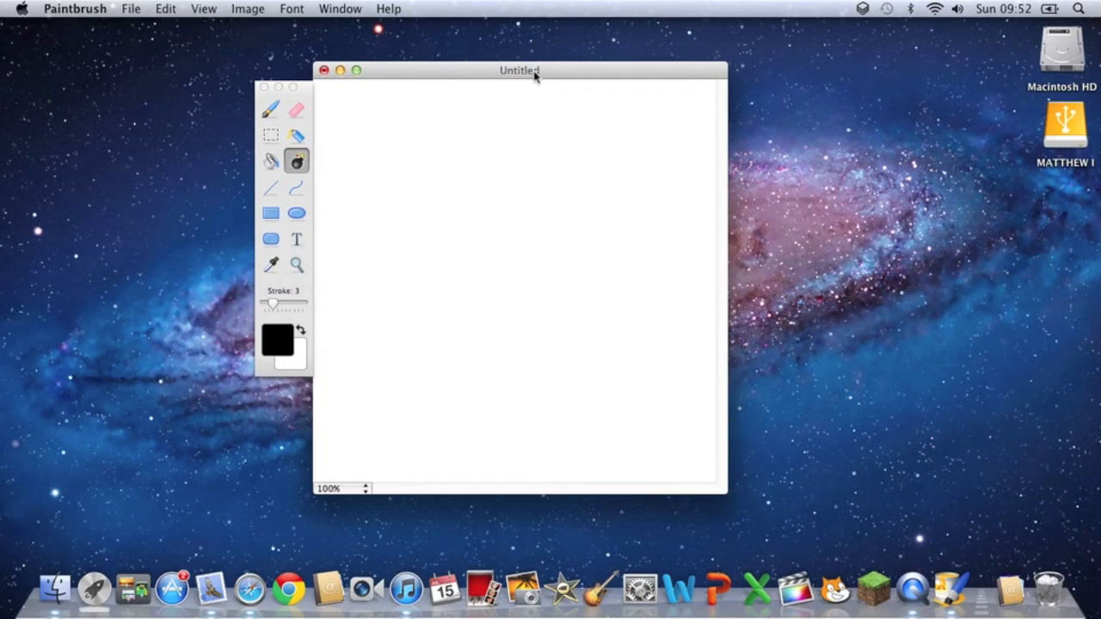
{"action": "mouse_move", "coordinate": [538, 110]}
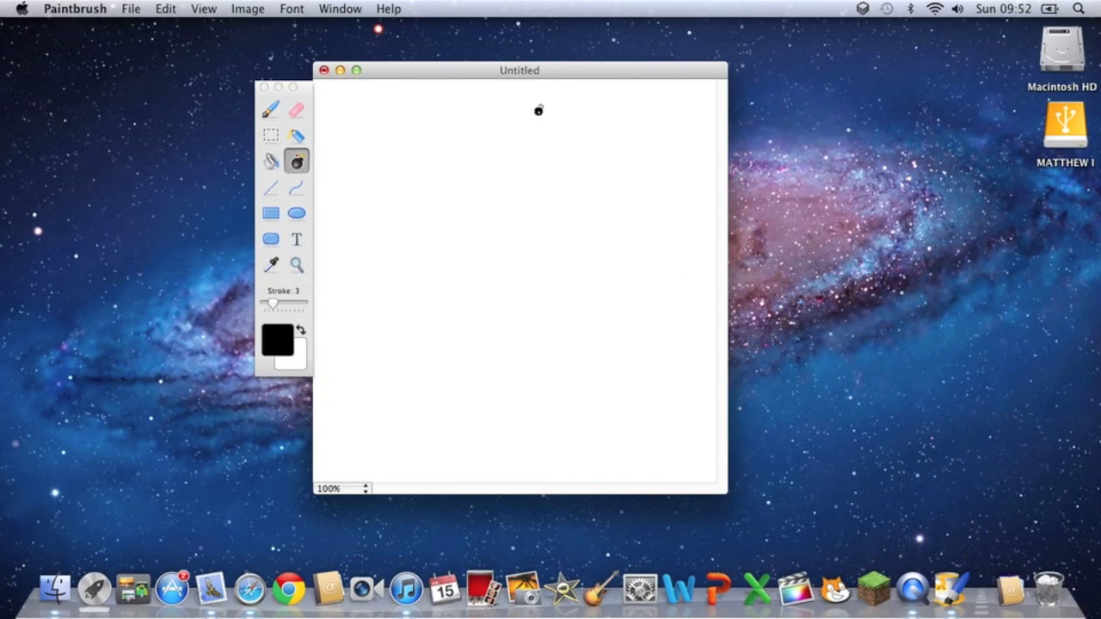
Draw black zigzag Brush strokes on the Untitled canvas and raise the stroke width to 9
{"action": "left_click_drag", "start_coordinate": [519, 69], "coordinate": [544, 55]}
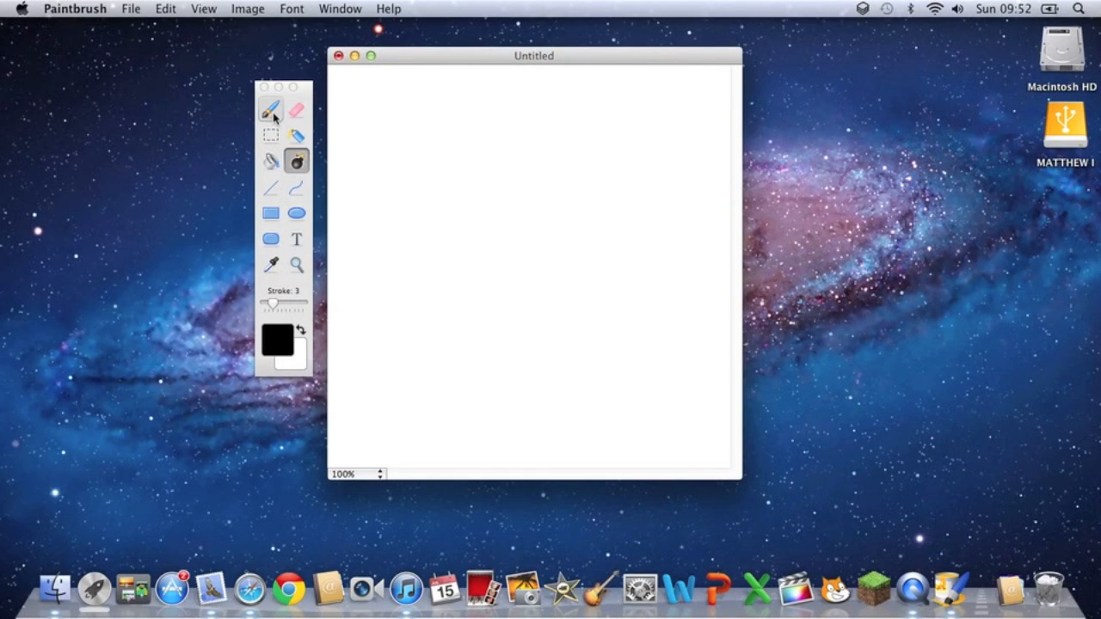
{"action": "left_click", "coordinate": [270, 110]}
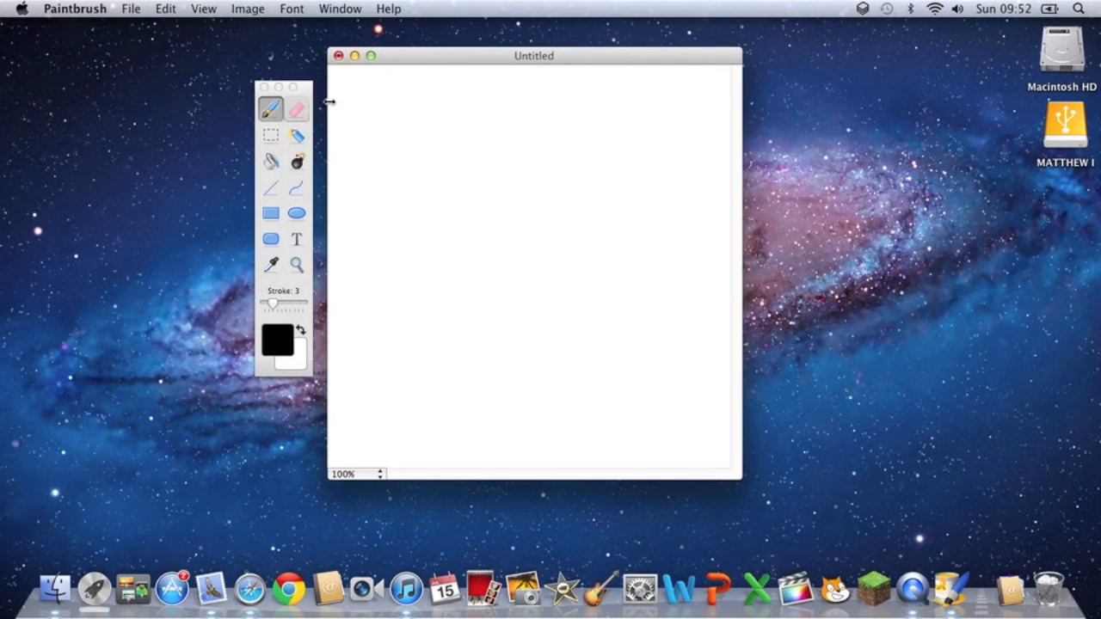
{"action": "left_click_drag", "start_coordinate": [447, 103], "coordinate": [547, 413]}
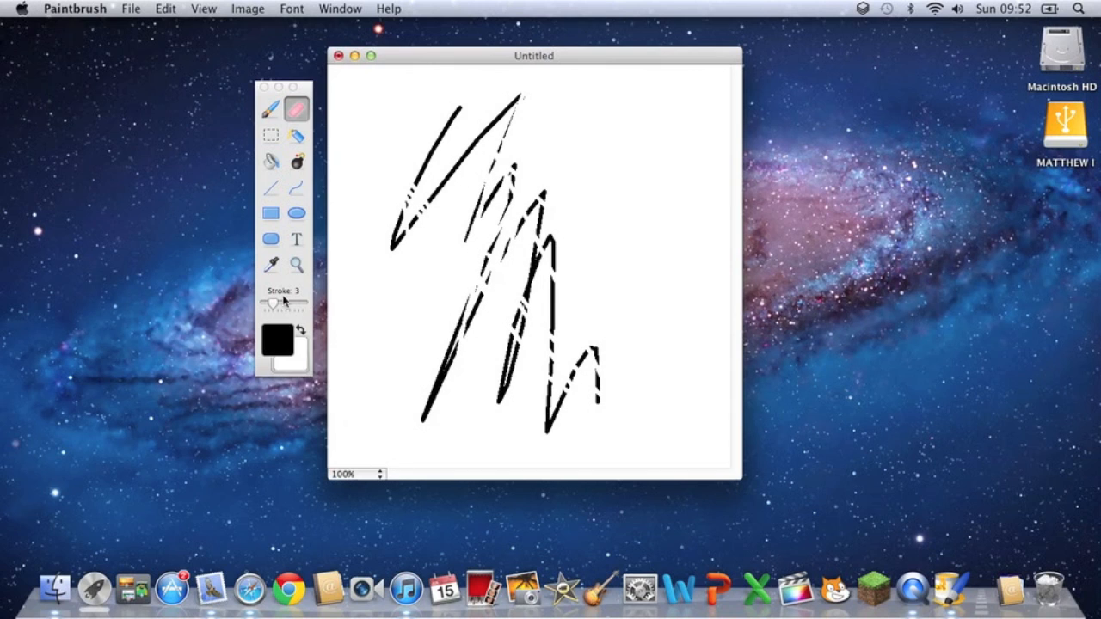
{"action": "left_click_drag", "start_coordinate": [275, 303], "coordinate": [303, 303]}
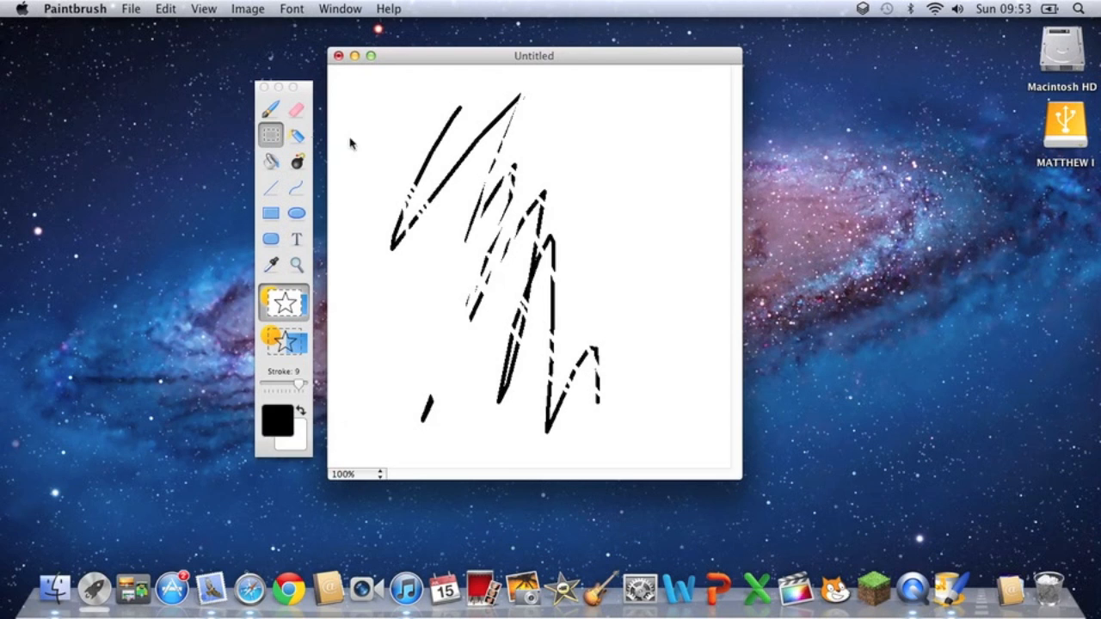
Shift a selection, spray Airbrush dots, flood-fill black, then clear the canvas to white
{"action": "left_click_drag", "start_coordinate": [368, 93], "coordinate": [692, 269]}
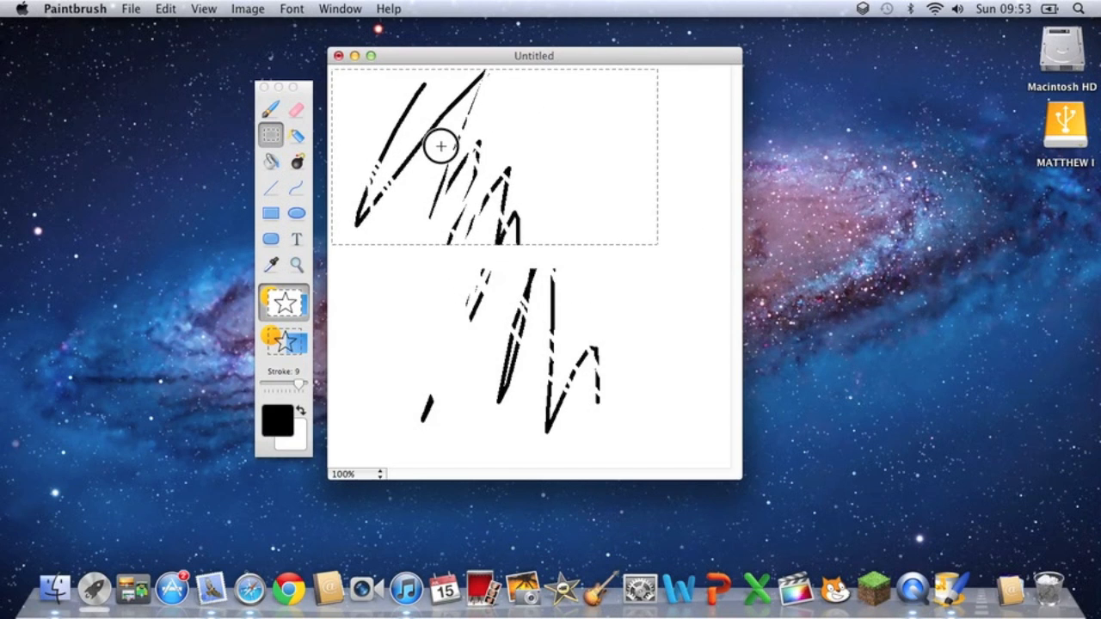
{"action": "left_click", "coordinate": [296, 137]}
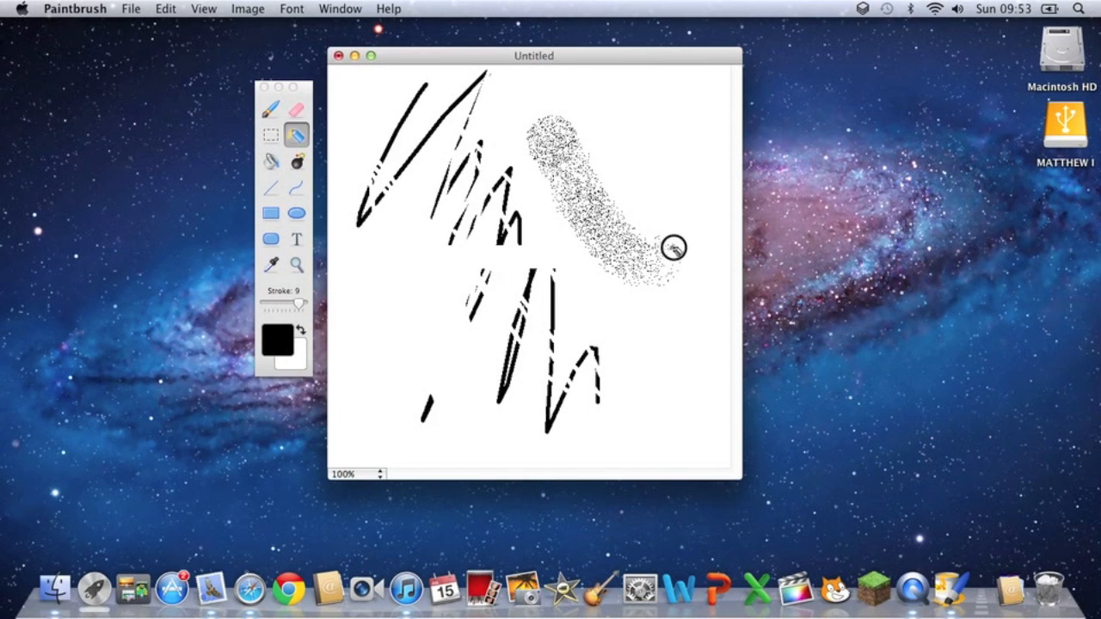
{"action": "left_click_drag", "start_coordinate": [675, 247], "coordinate": [647, 241]}
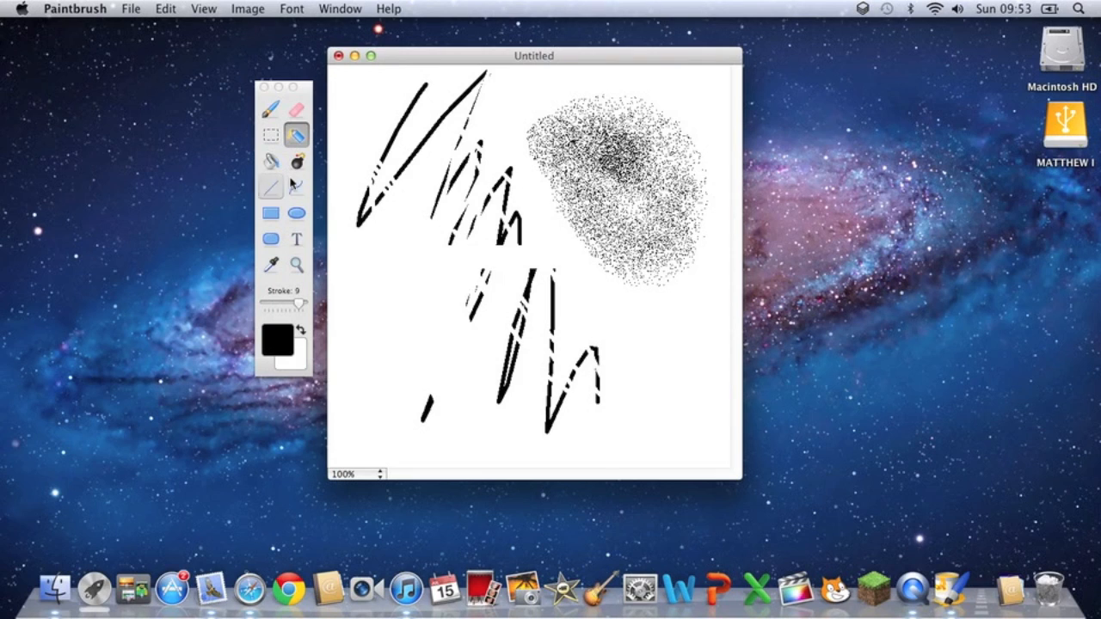
{"action": "left_click", "coordinate": [270, 162]}
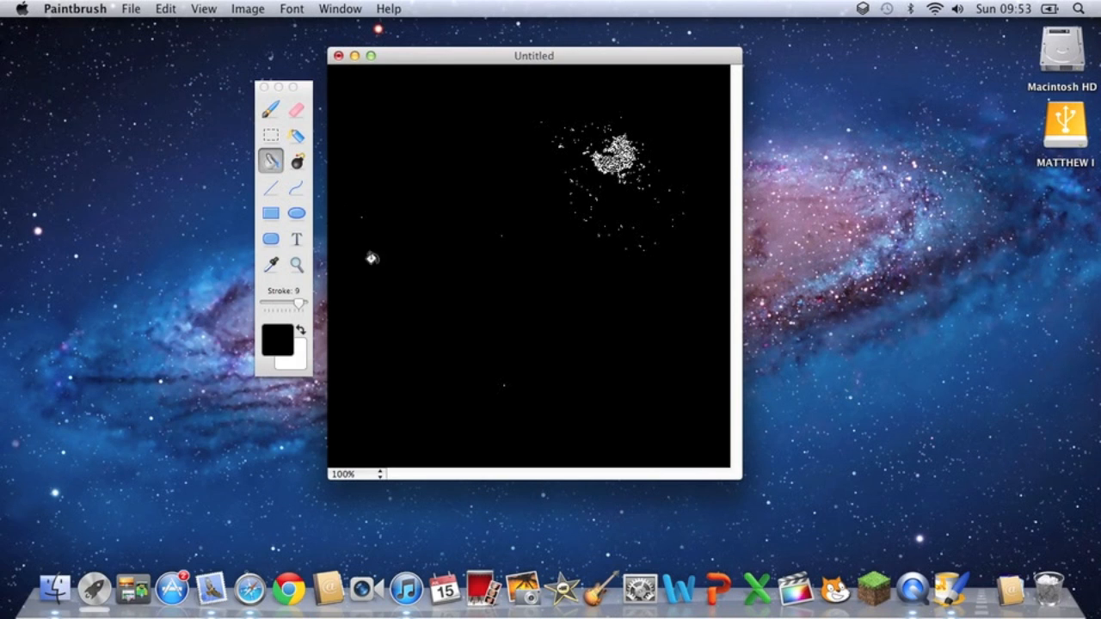
{"action": "left_click", "coordinate": [296, 162]}
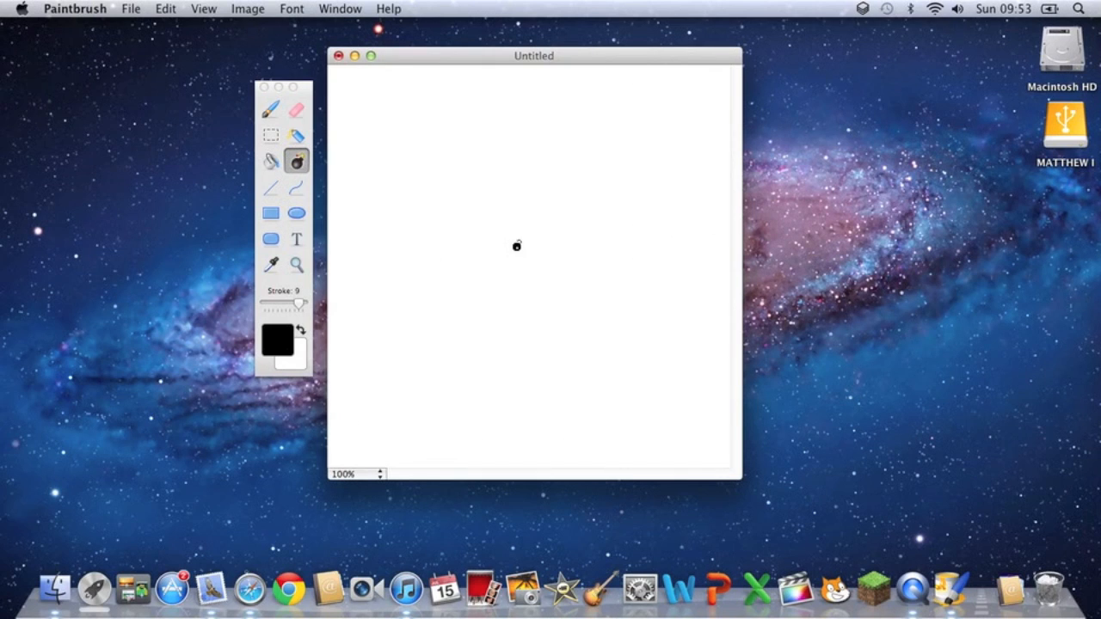
Draw a thick vertical line, a rectangle outline, and filled black rectangles and ellipse
{"action": "left_click", "coordinate": [272, 186]}
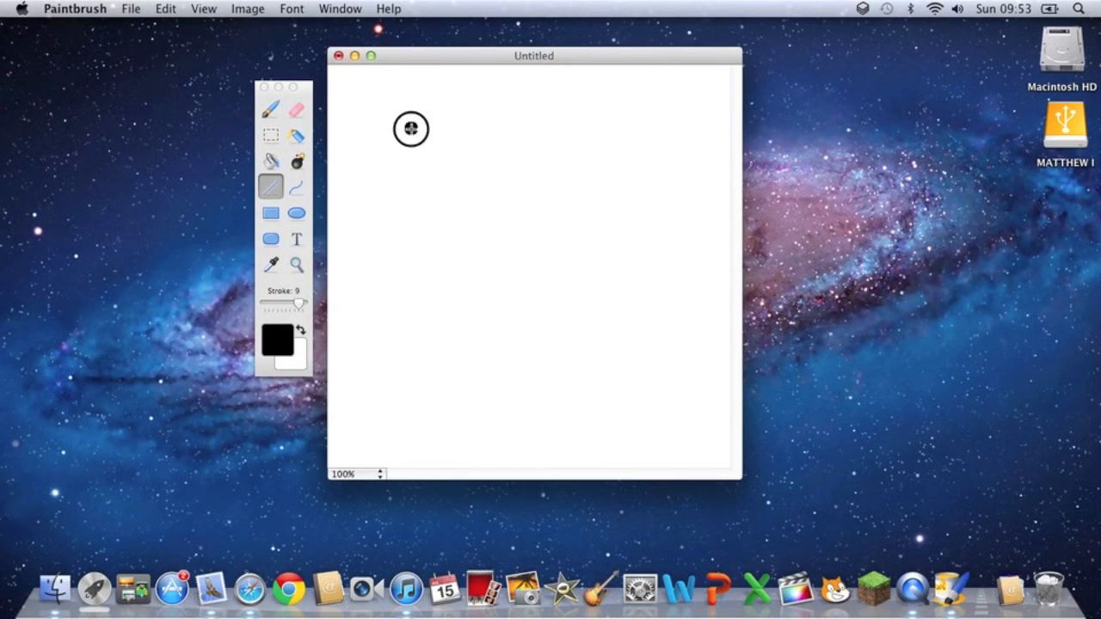
{"action": "left_click_drag", "start_coordinate": [409, 129], "coordinate": [410, 337]}
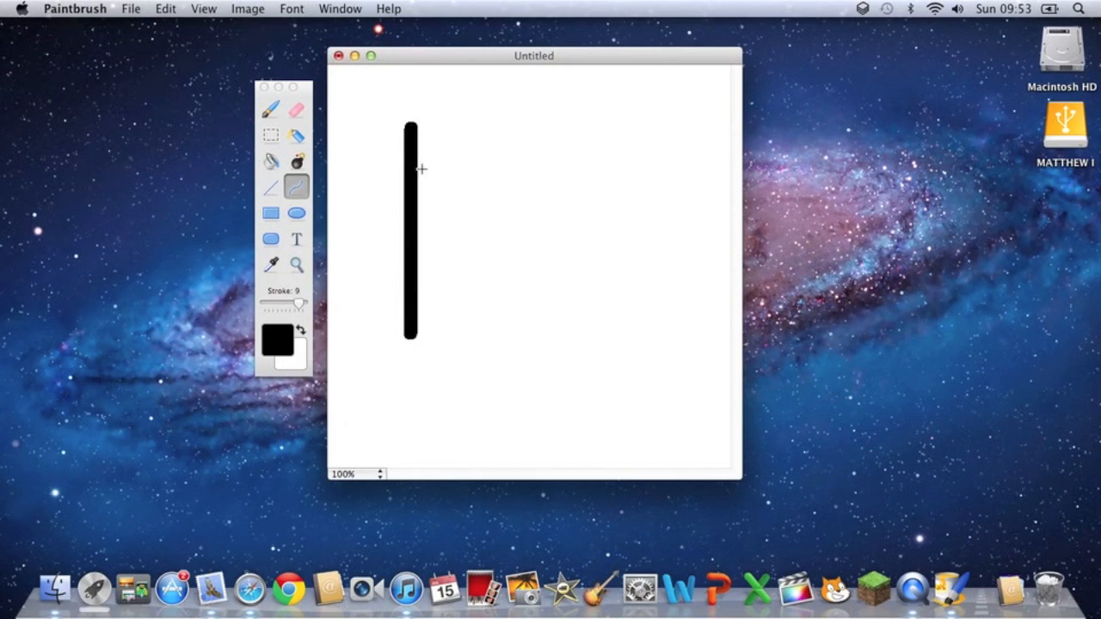
{"action": "left_click_drag", "start_coordinate": [537, 164], "coordinate": [581, 220]}
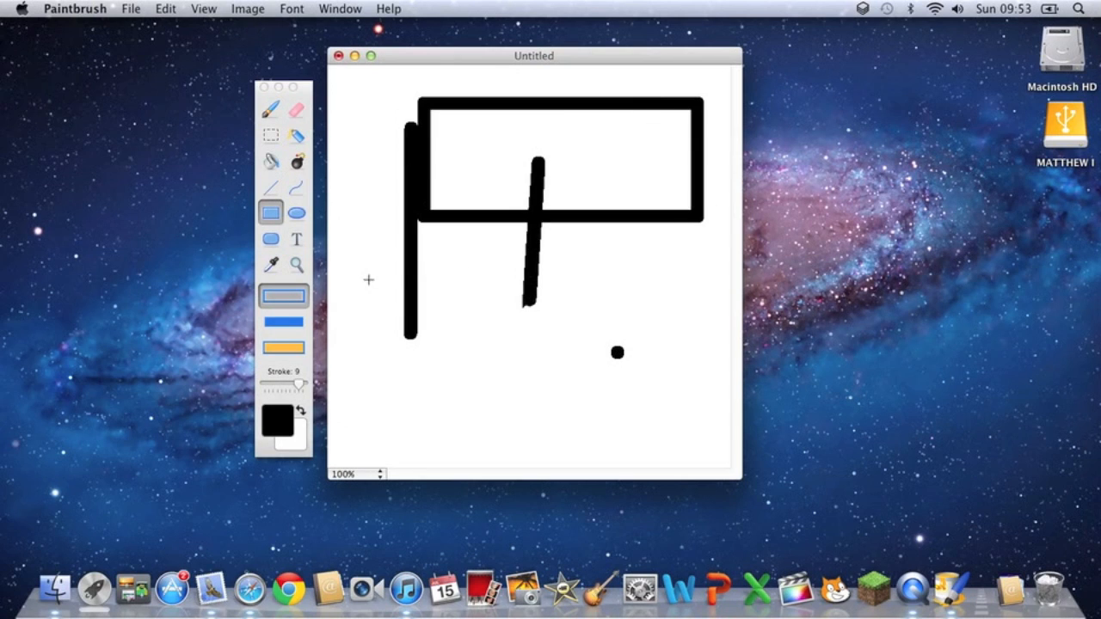
{"action": "left_click_drag", "start_coordinate": [440, 296], "coordinate": [616, 353]}
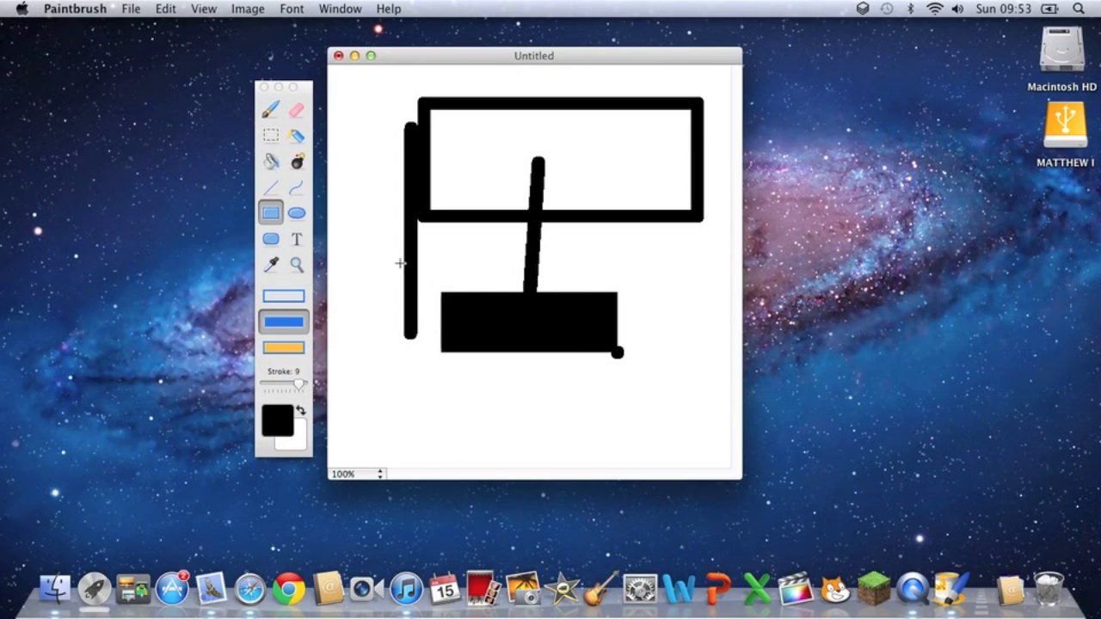
{"action": "left_click", "coordinate": [296, 213]}
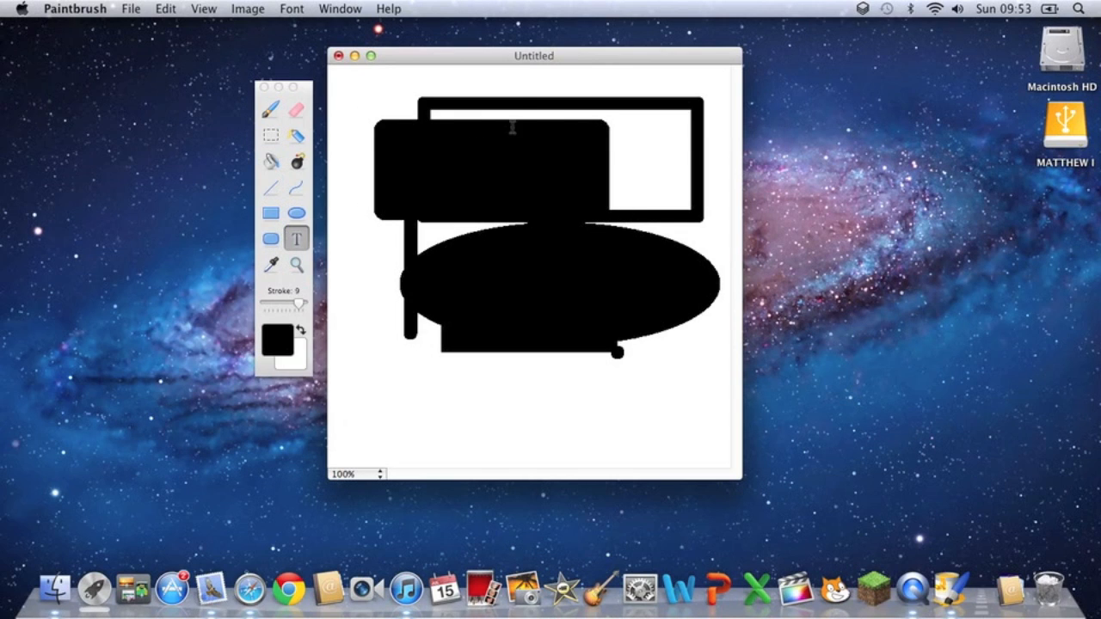
Add the text 'Paint for mac' with the Text tool and place it below the shapes
{"action": "left_click", "coordinate": [296, 238]}
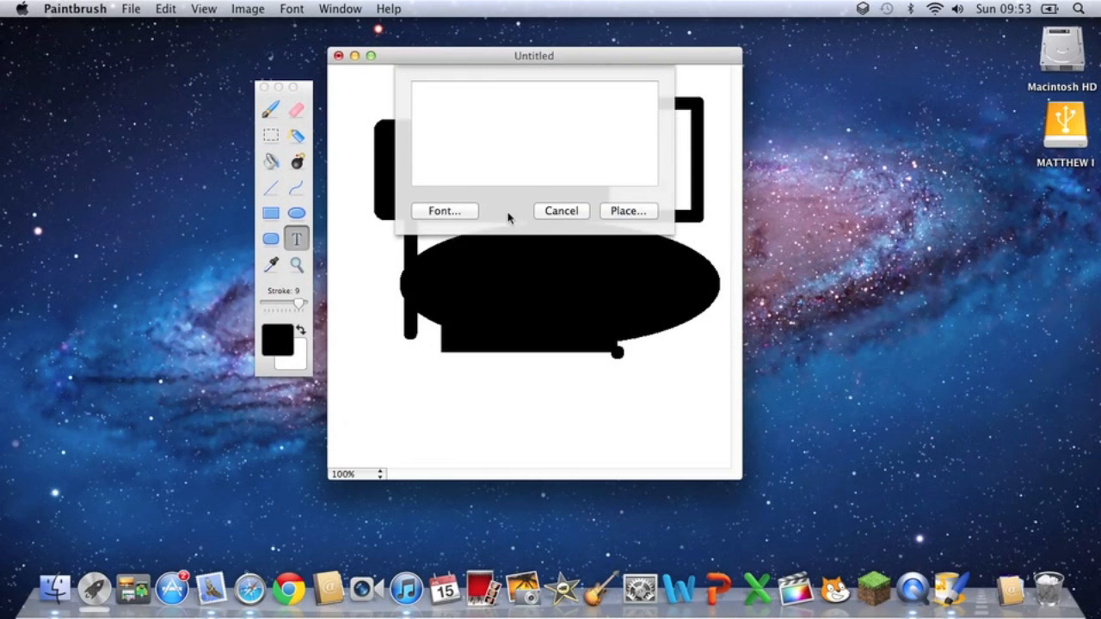
{"action": "left_click", "coordinate": [444, 210]}
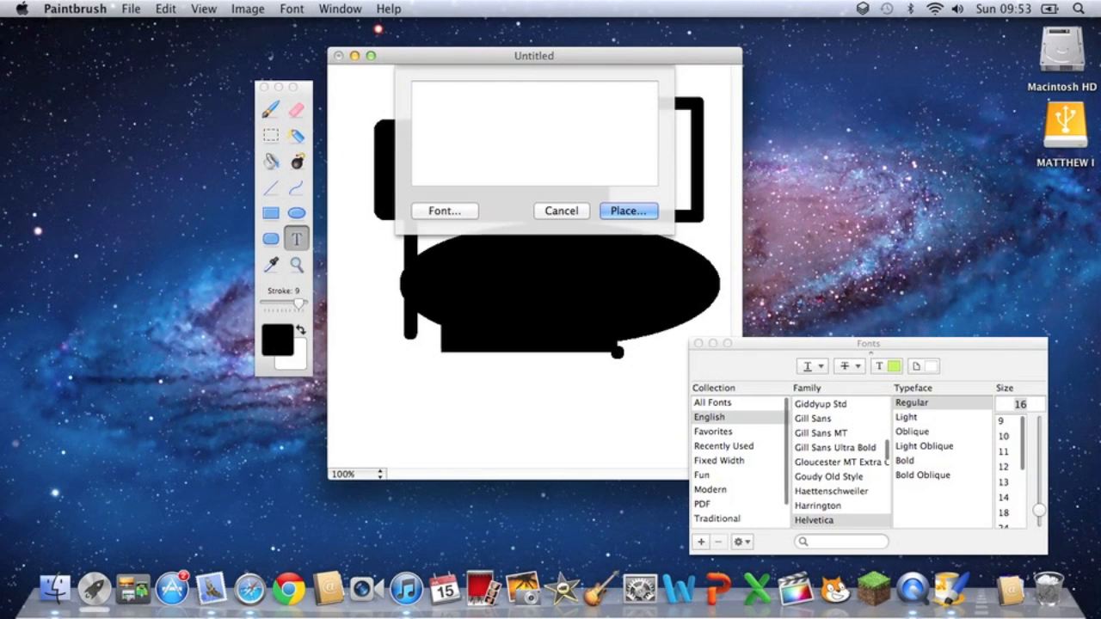
{"action": "type", "text": "Paint for mac"}
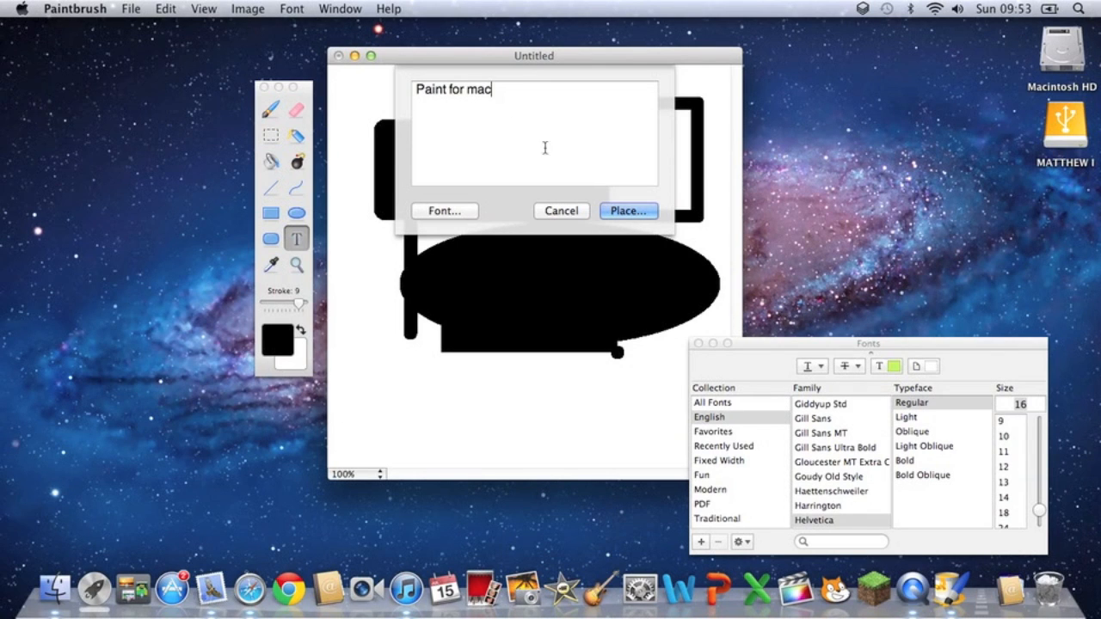
{"action": "left_click", "coordinate": [628, 210]}
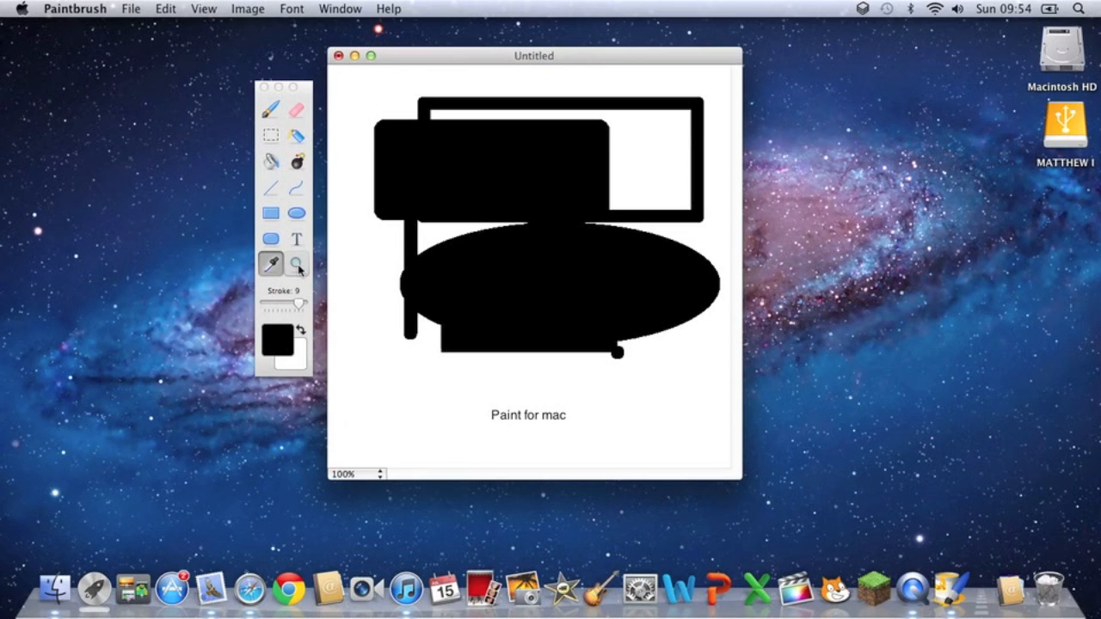
{"action": "mouse_move", "coordinate": [296, 265]}
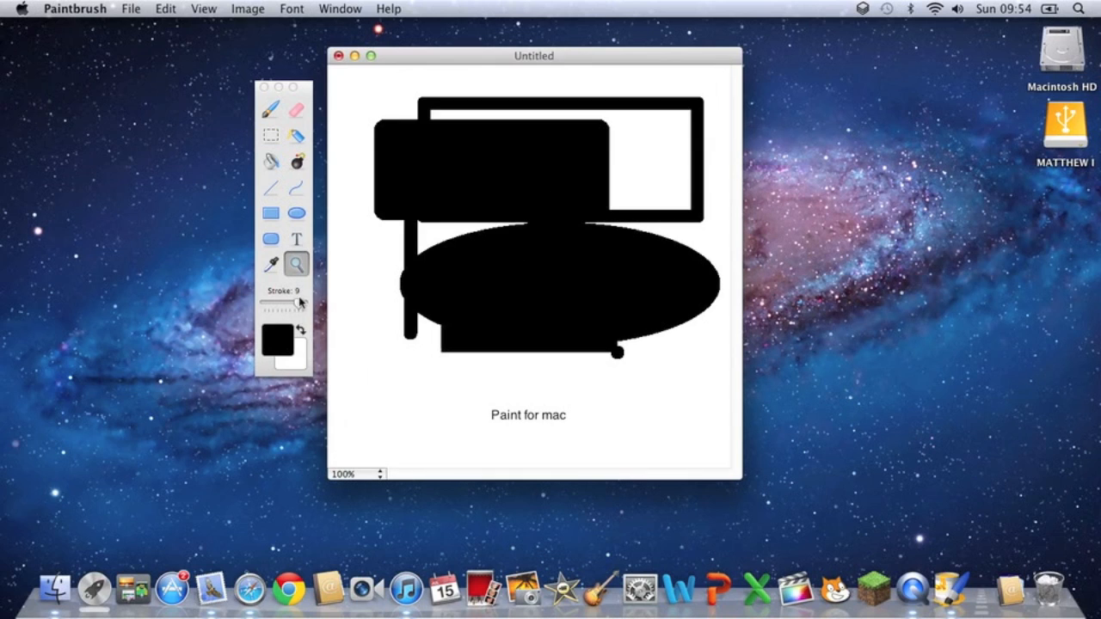
Open the Colors panel from the colour well, keeping black active
{"action": "left_click_drag", "start_coordinate": [289, 303], "coordinate": [307, 303]}
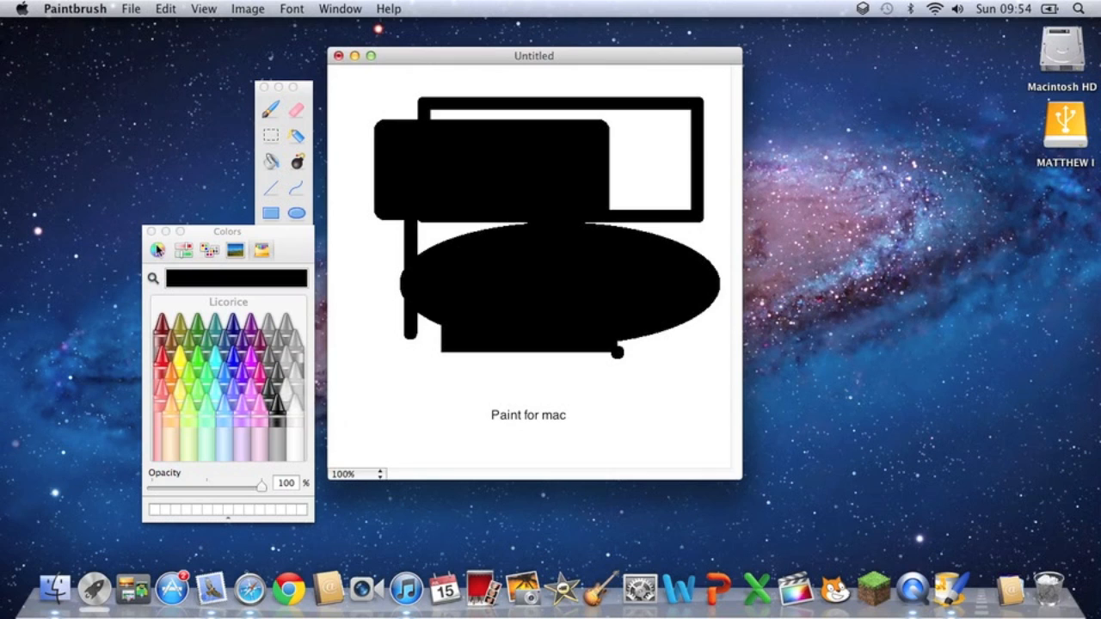
{"action": "left_click", "coordinate": [183, 251]}
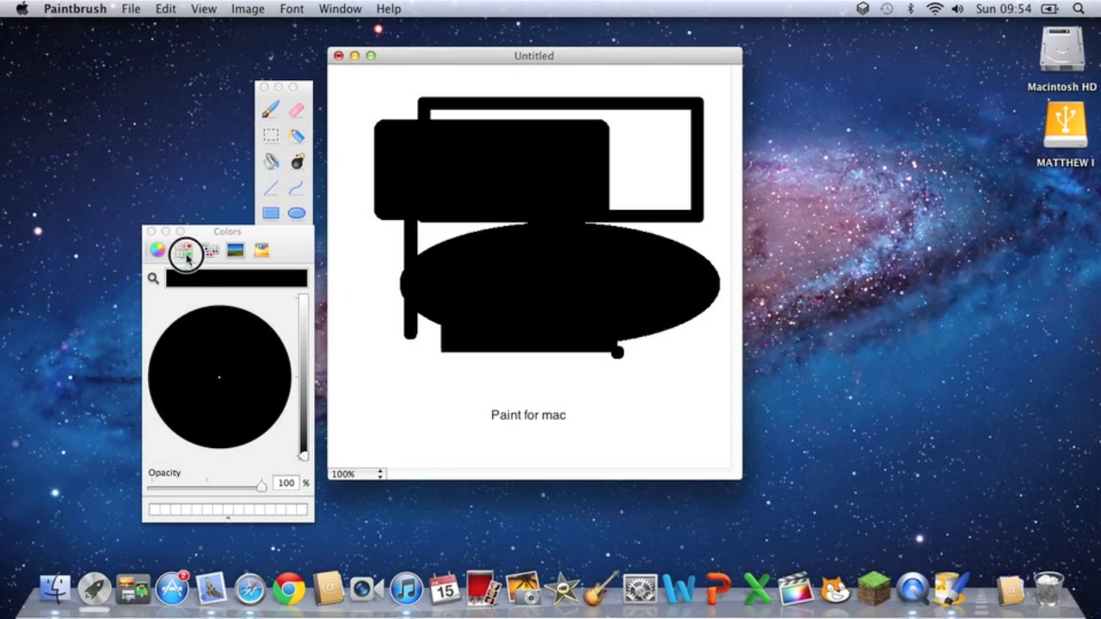
{"action": "left_click", "coordinate": [210, 251]}
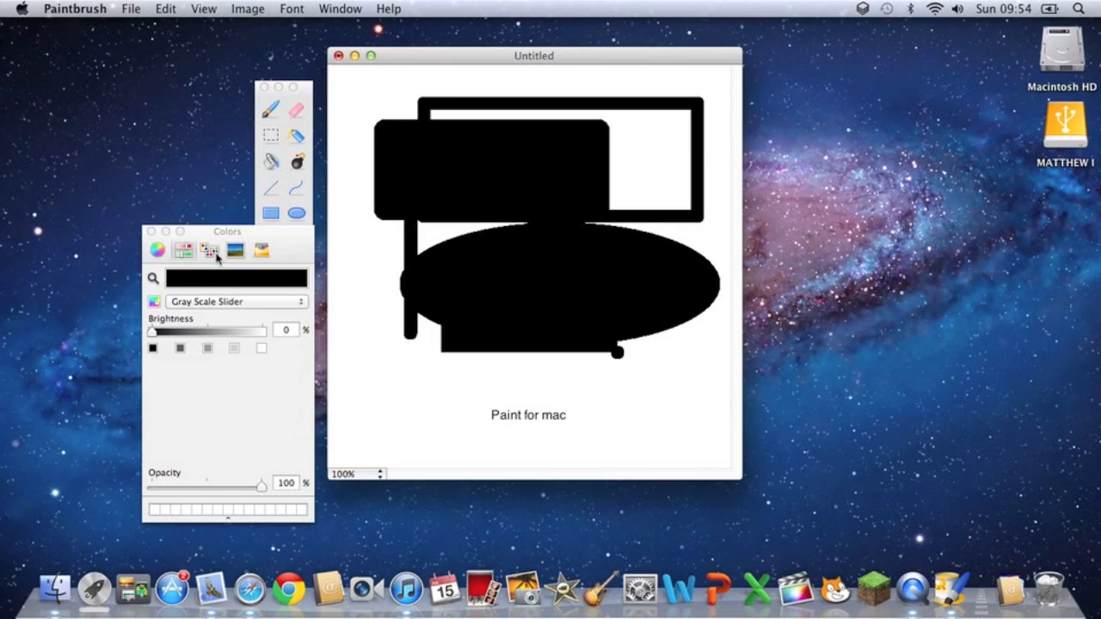
{"action": "left_click", "coordinate": [208, 252]}
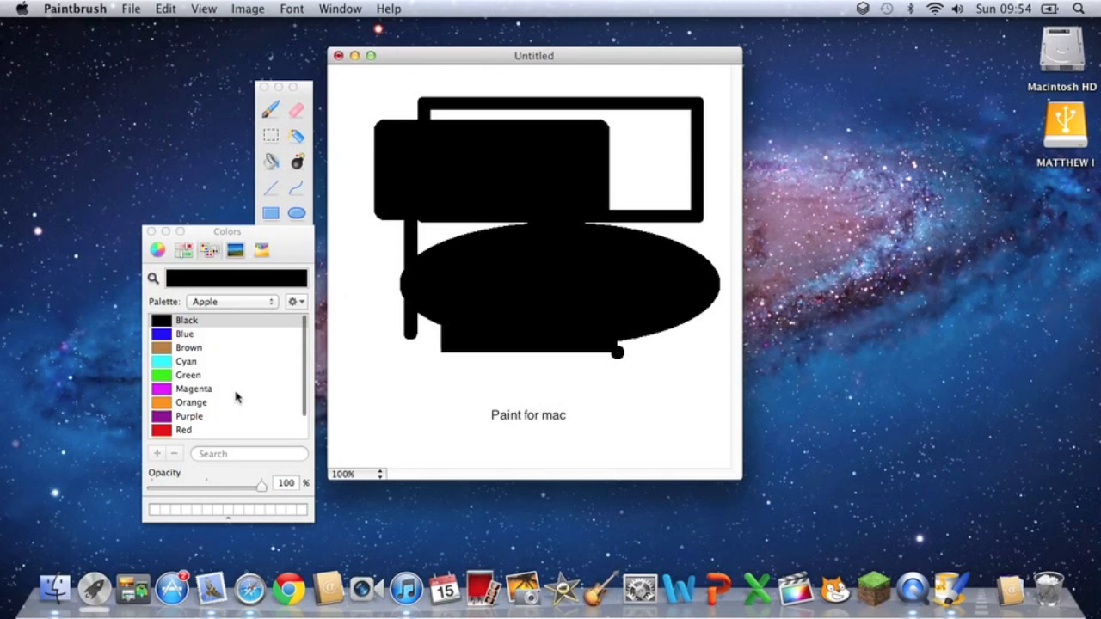
{"action": "left_click", "coordinate": [235, 251]}
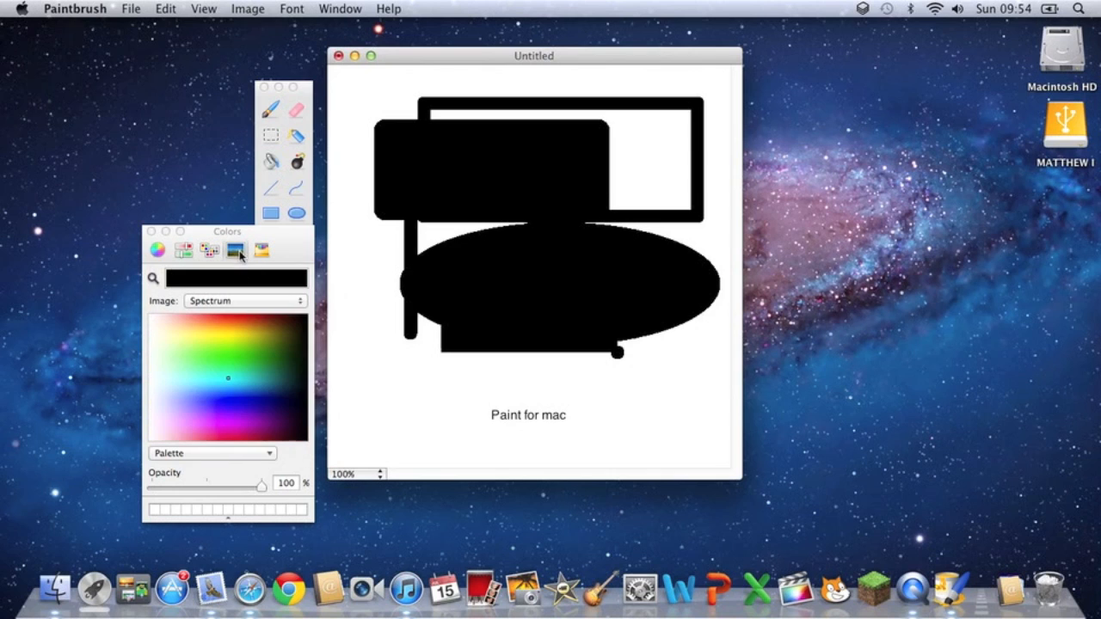
{"action": "left_click", "coordinate": [261, 251]}
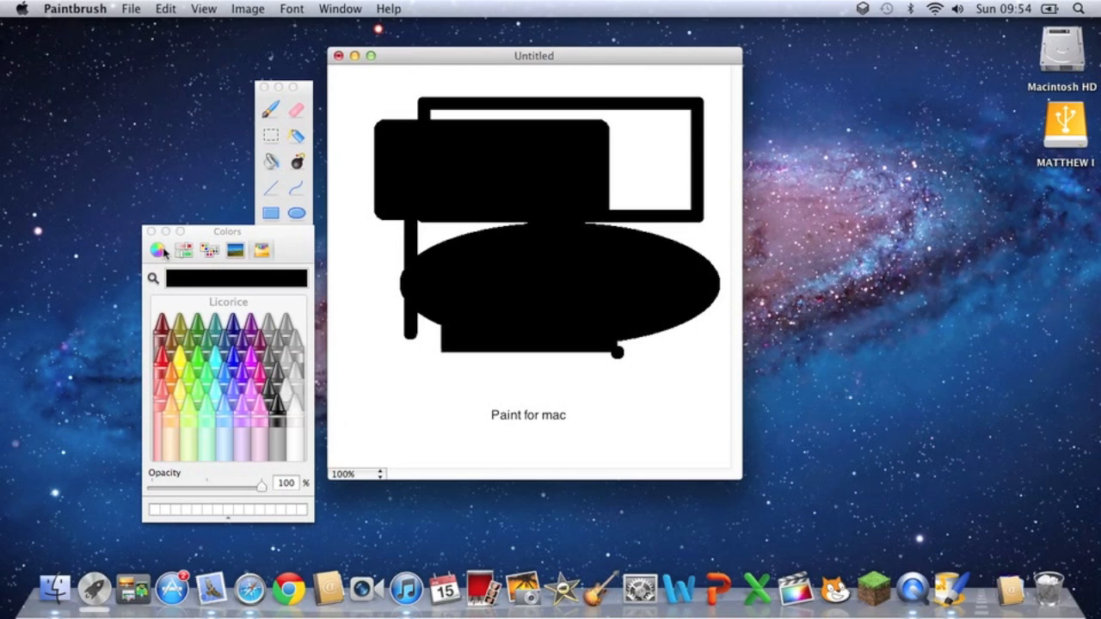
{"action": "mouse_move", "coordinate": [69, 299]}
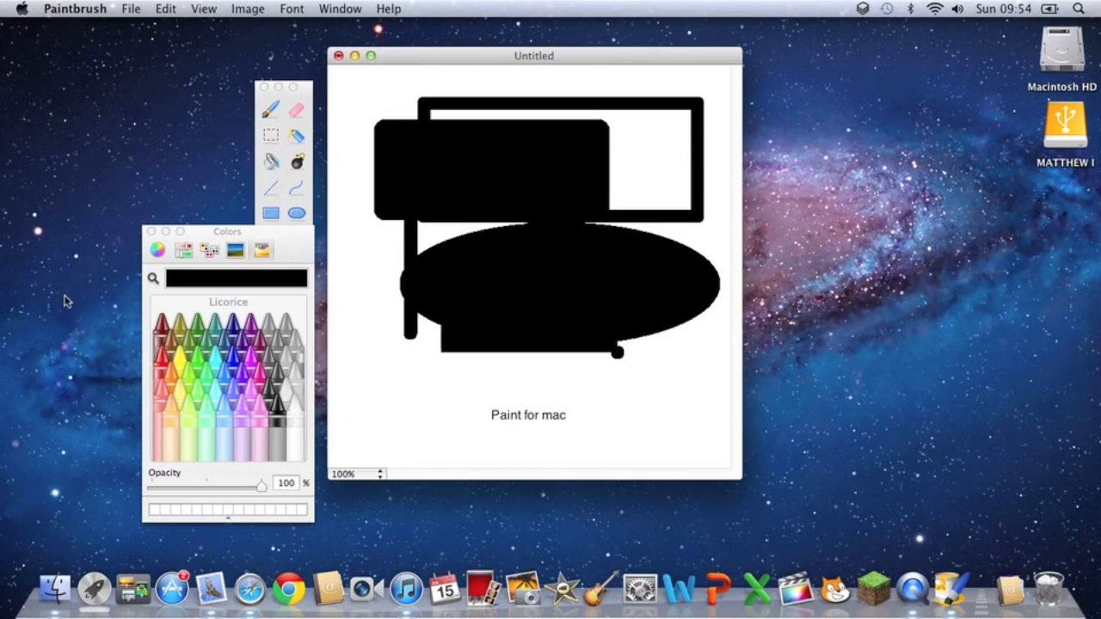
{"action": "mouse_move", "coordinate": [337, 162]}
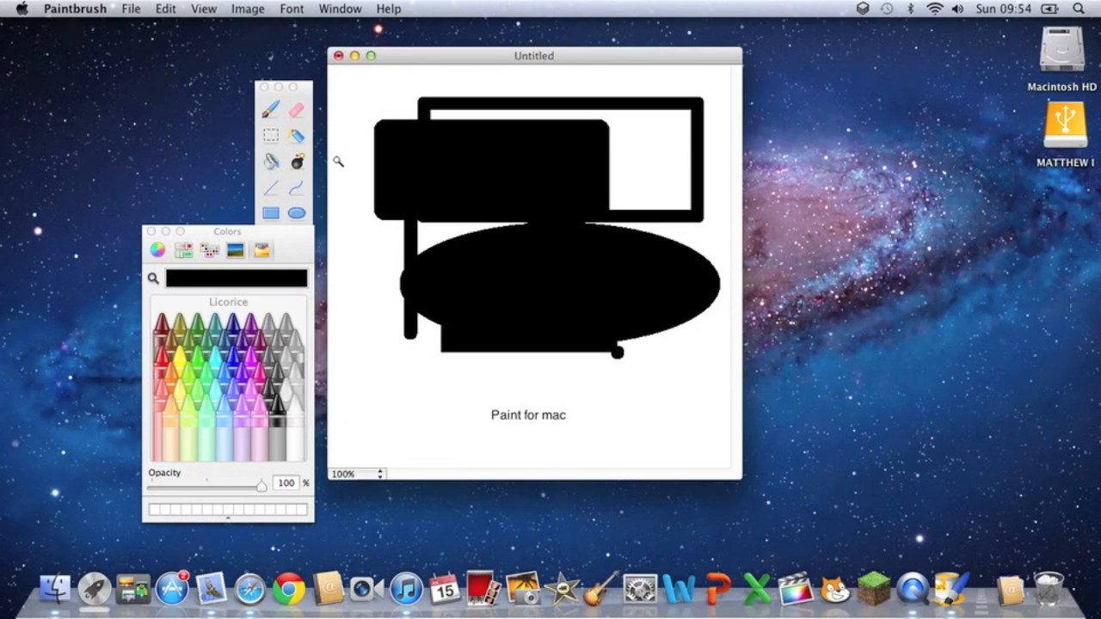
{"action": "mouse_move", "coordinate": [120, 98]}
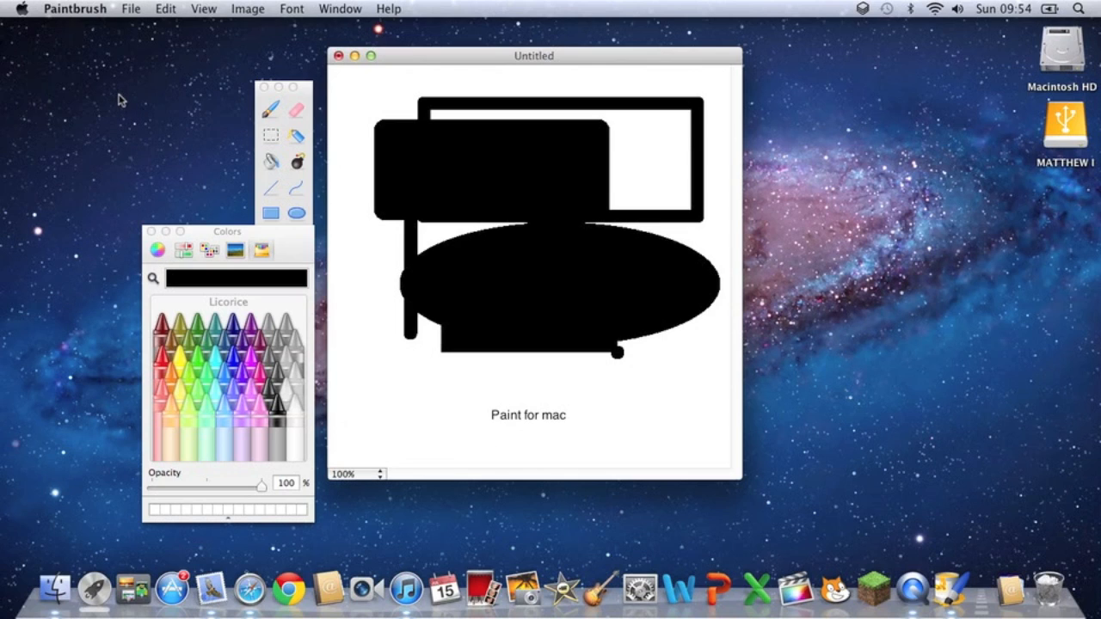